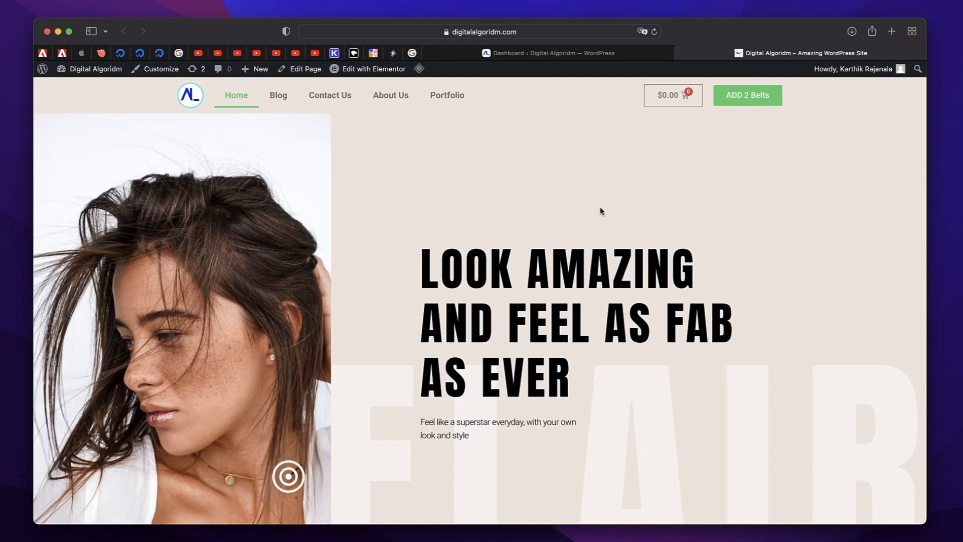
Step: Scroll the current page, then return to the WordPress admin dashboard tab
{"action": "scroll", "scroll_direction": "down", "scroll_amount": 3}
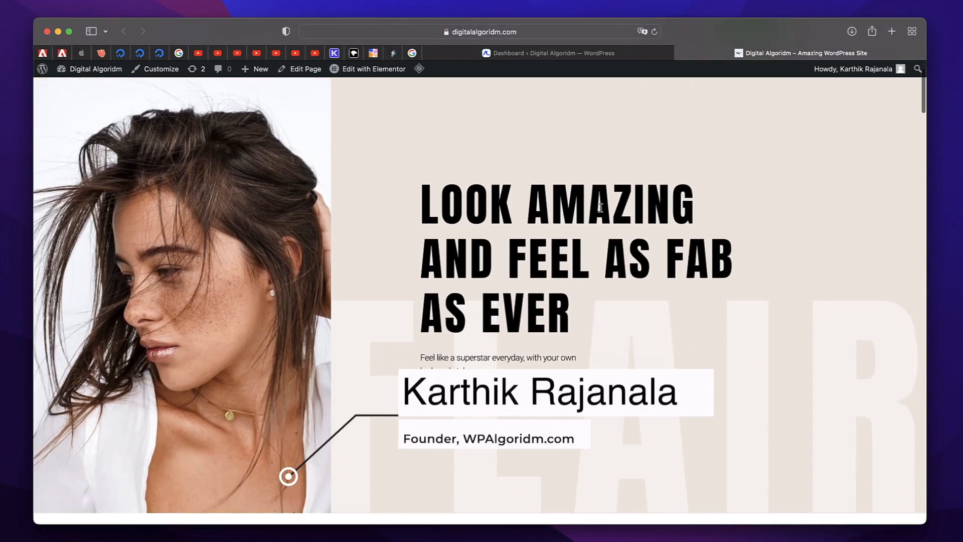
{"action": "scroll", "scroll_direction": "down", "scroll_amount": 3}
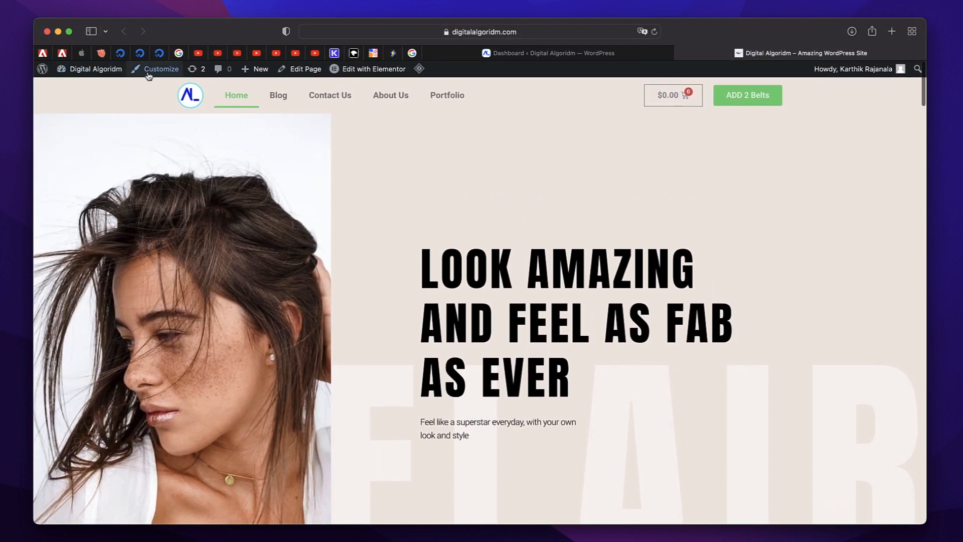
{"action": "left_click", "coordinate": [419, 68]}
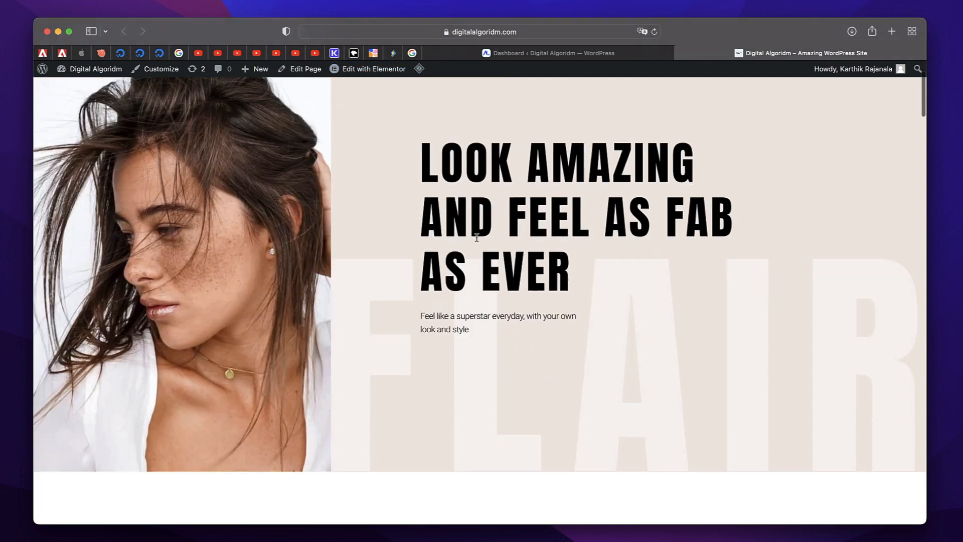
{"action": "scroll", "scroll_direction": "up", "scroll_amount": 3}
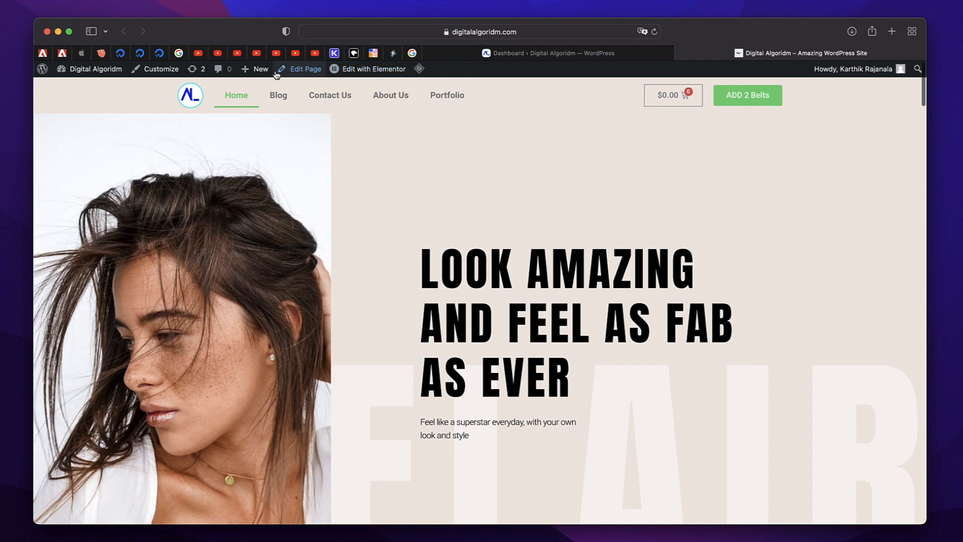
{"action": "mouse_move", "coordinate": [223, 225]}
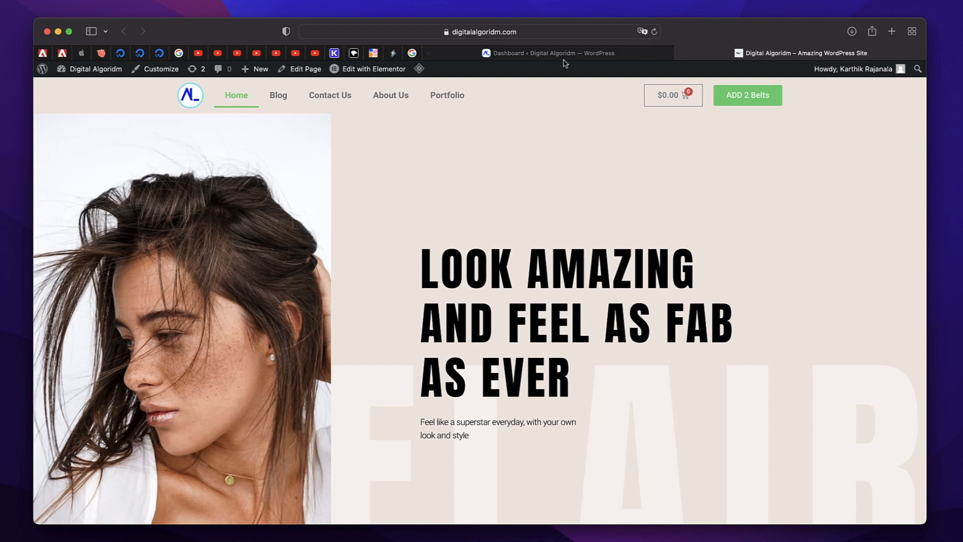
{"action": "left_click", "coordinate": [547, 53]}
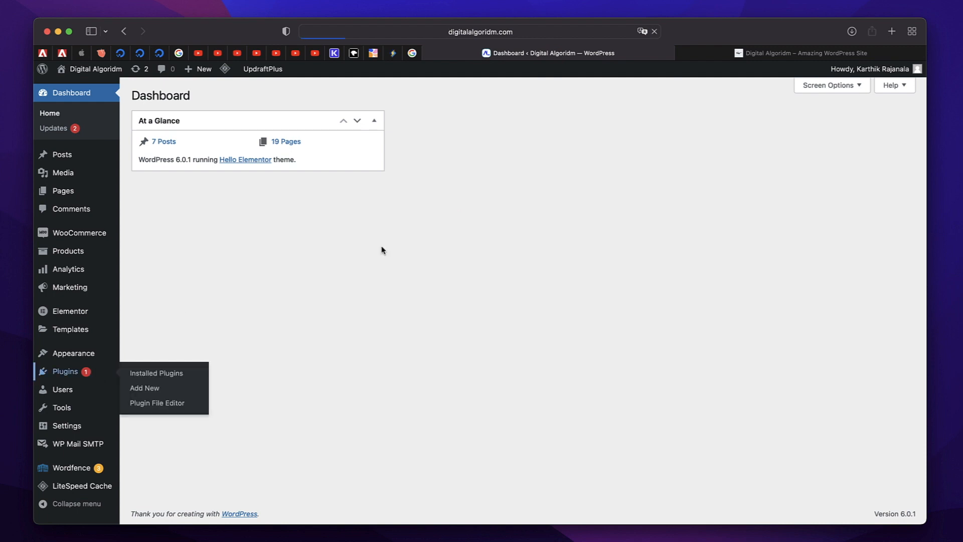
{"action": "mouse_move", "coordinate": [483, 236]}
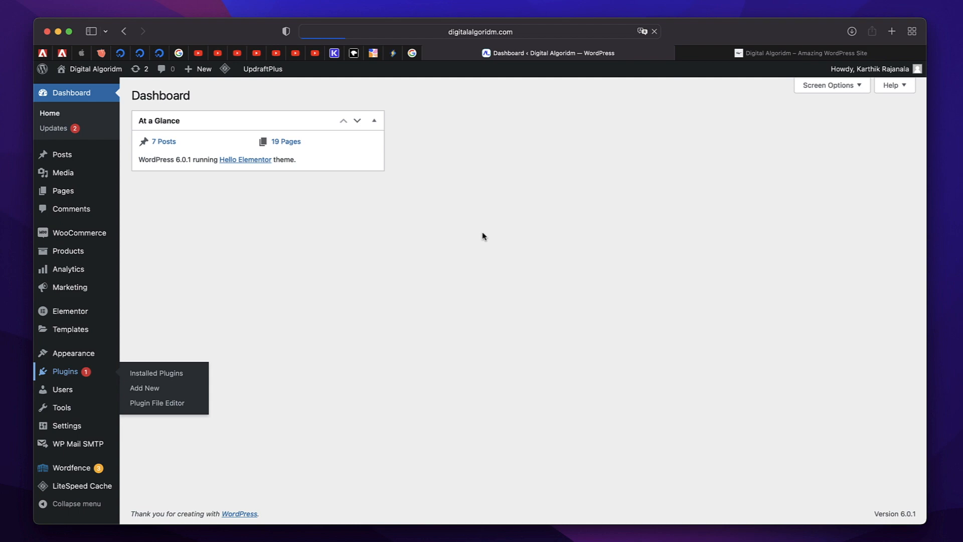
Step: Search the Add Plugins directory for 'wpcode' under Plugins > Add New
{"action": "left_click", "coordinate": [156, 372]}
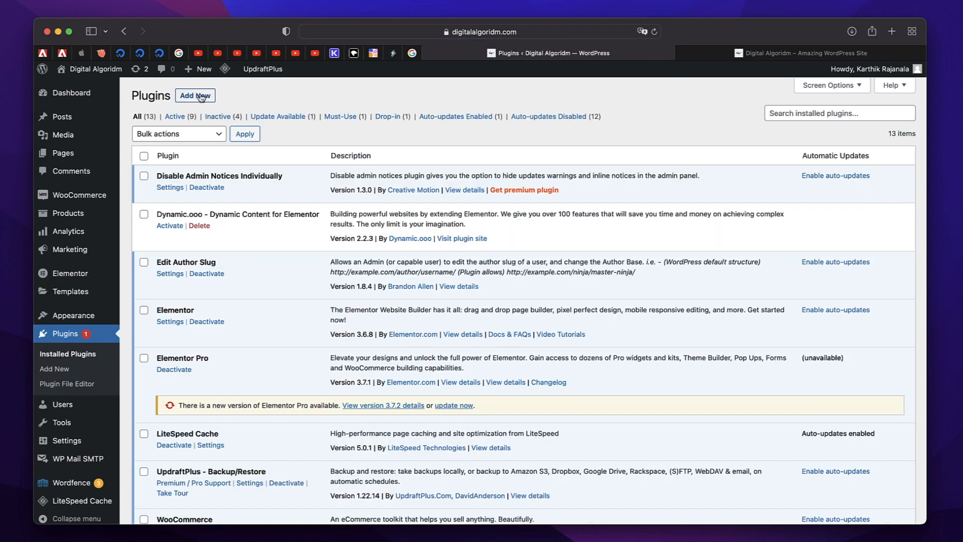
{"action": "left_click", "coordinate": [194, 96]}
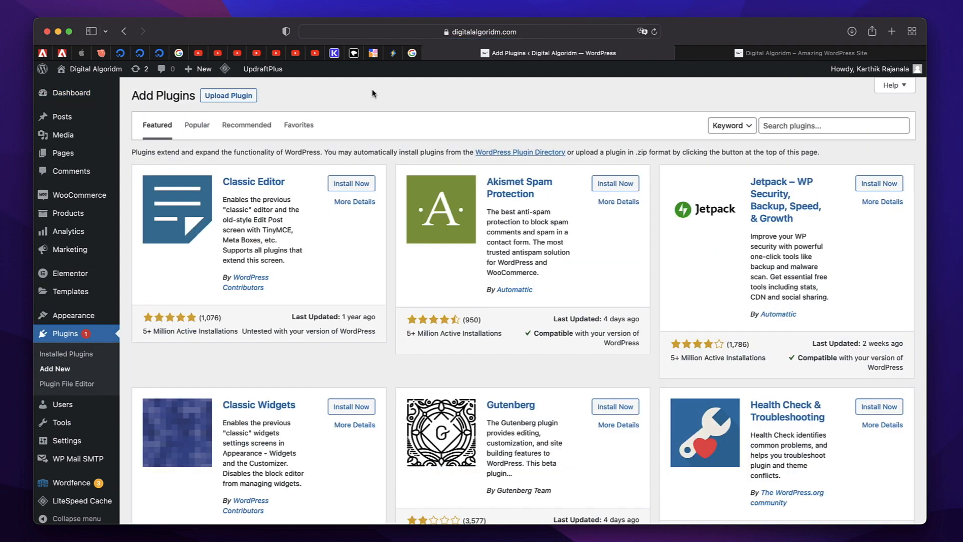
{"action": "left_click", "coordinate": [834, 125]}
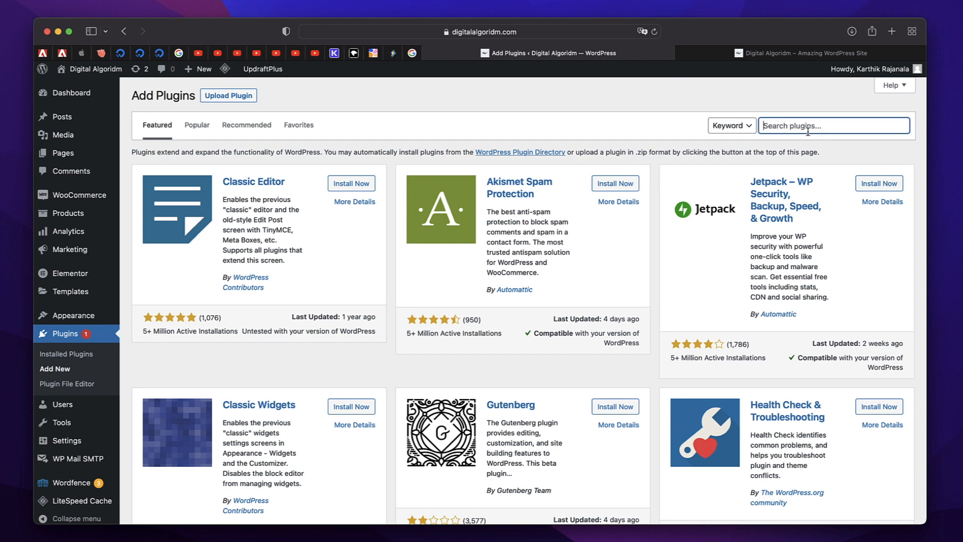
{"action": "type", "text": "wpcod"}
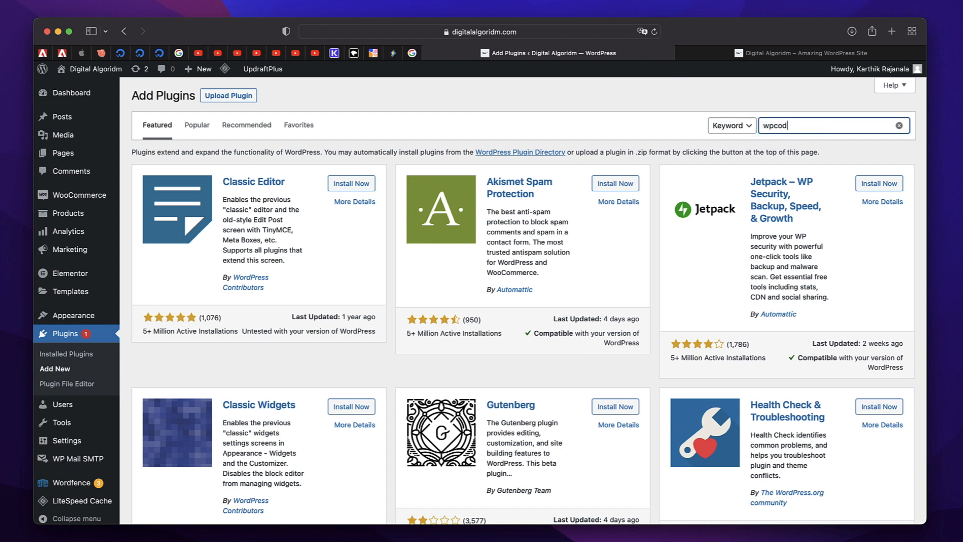
{"action": "key", "text": "Return"}
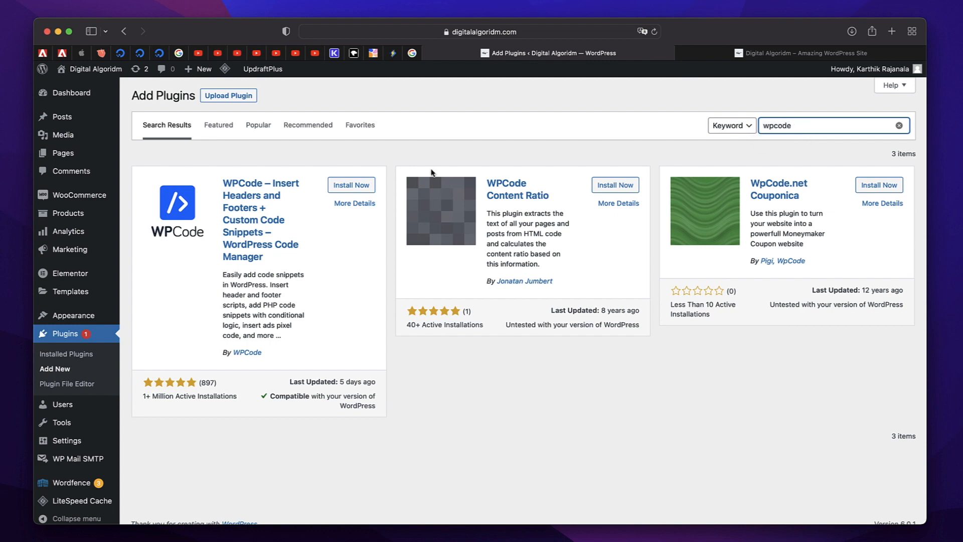
{"action": "left_click", "coordinate": [900, 126]}
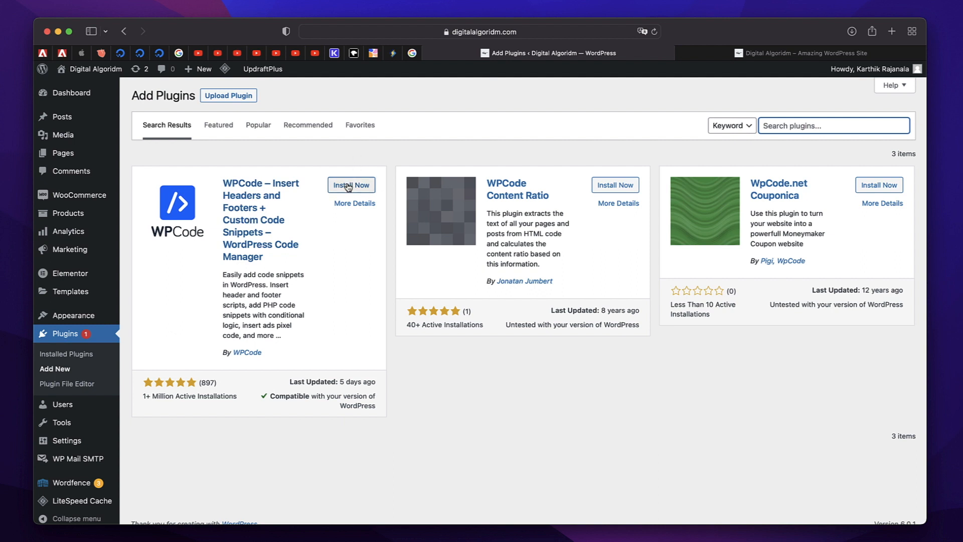
Step: Install and activate the WPCode plugin from the search results
{"action": "left_click", "coordinate": [351, 185]}
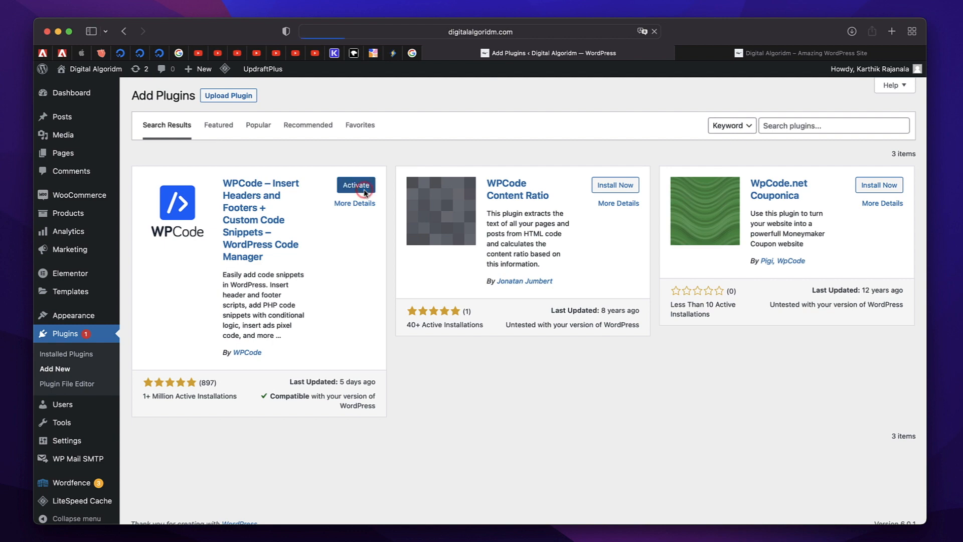
{"action": "left_click", "coordinate": [355, 186]}
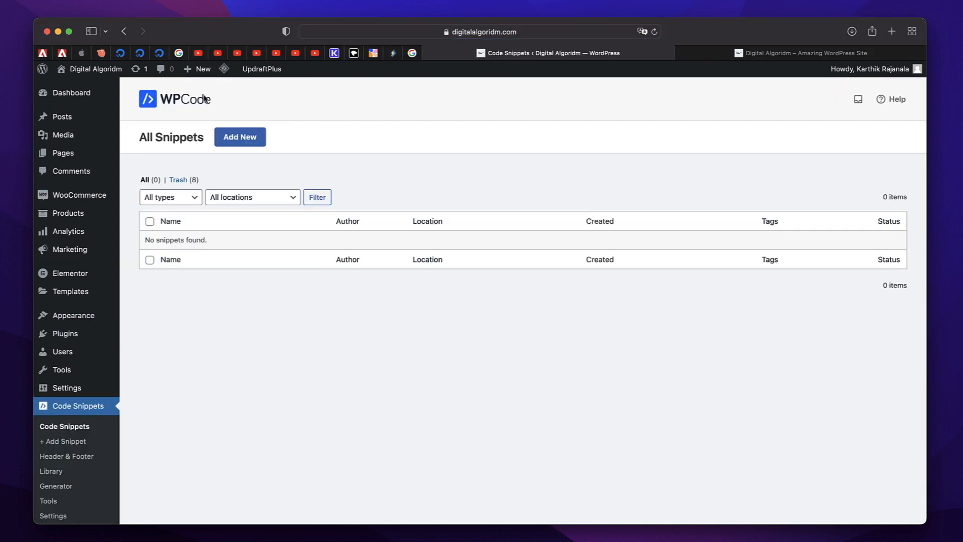
{"action": "mouse_move", "coordinate": [71, 410]}
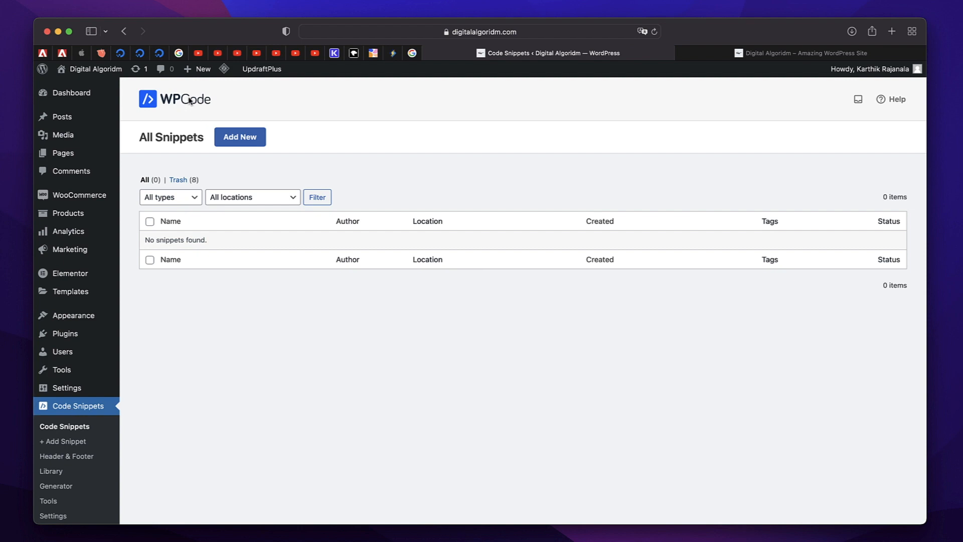
{"action": "mouse_move", "coordinate": [189, 101]}
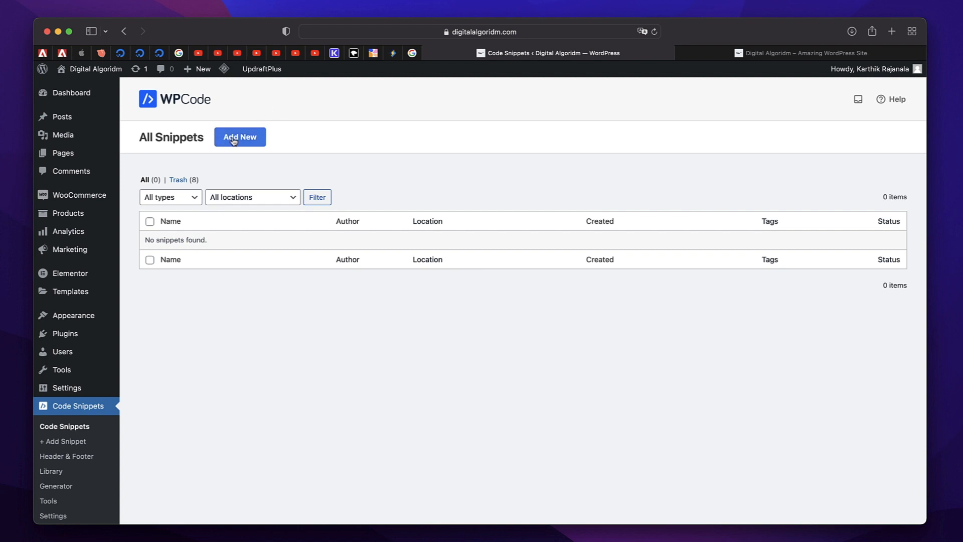
Step: Open the WPCode snippet library via Code Snippets > + Add Snippet
{"action": "left_click", "coordinate": [240, 137]}
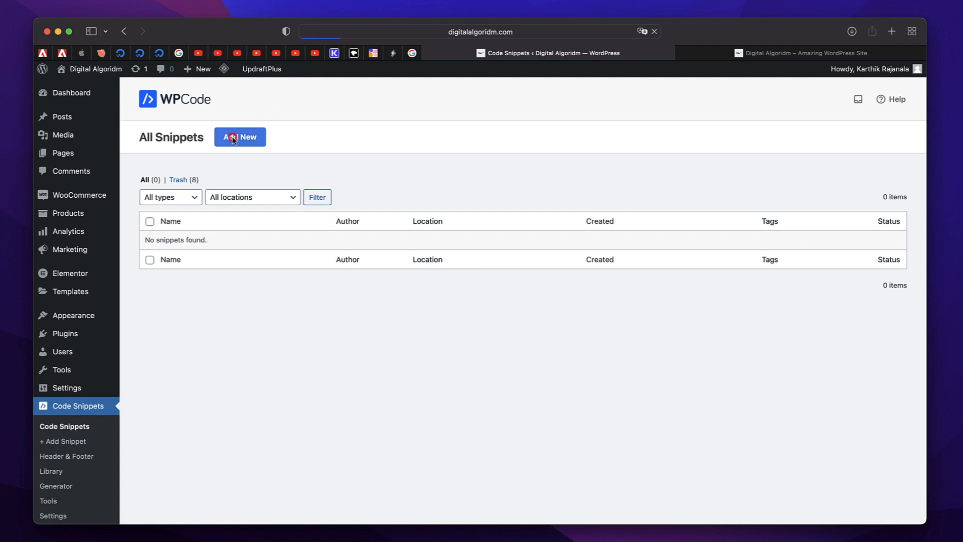
{"action": "left_click", "coordinate": [240, 137]}
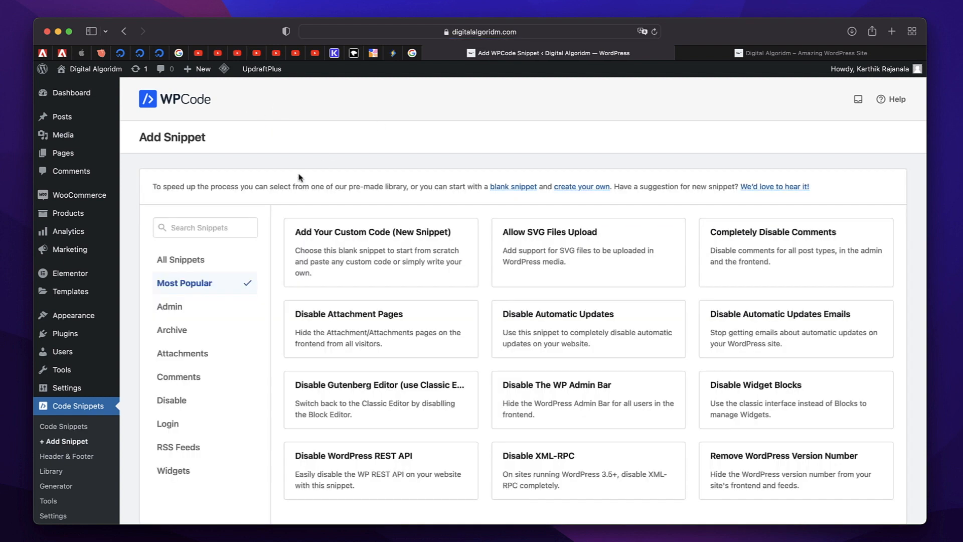
{"action": "scroll", "scroll_direction": "down", "scroll_amount": 3}
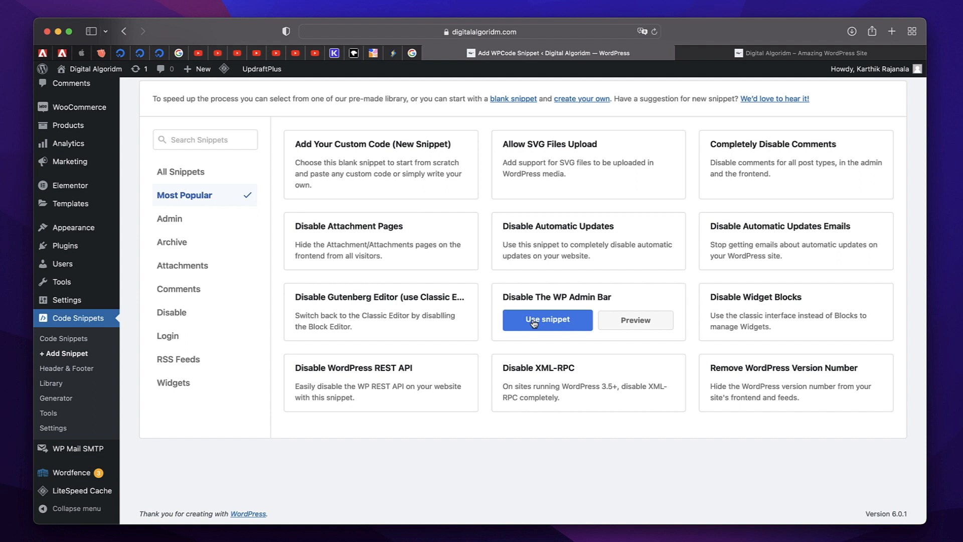
{"action": "left_click", "coordinate": [546, 320]}
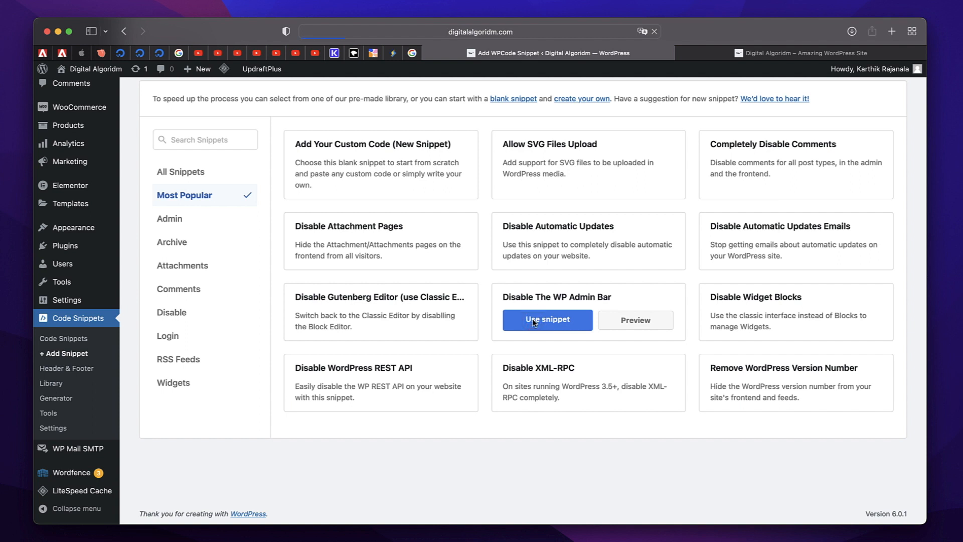
{"action": "left_click", "coordinate": [546, 319]}
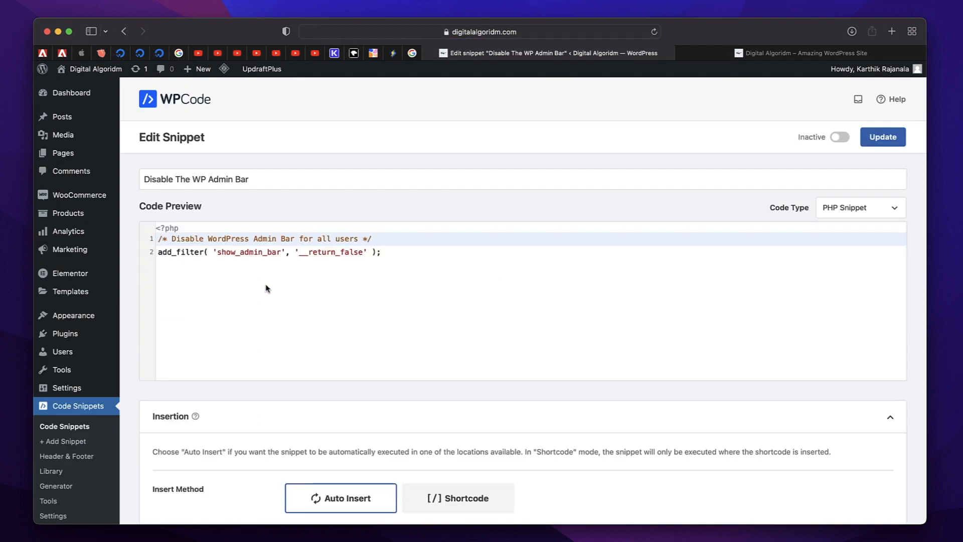
{"action": "left_click", "coordinate": [63, 353]}
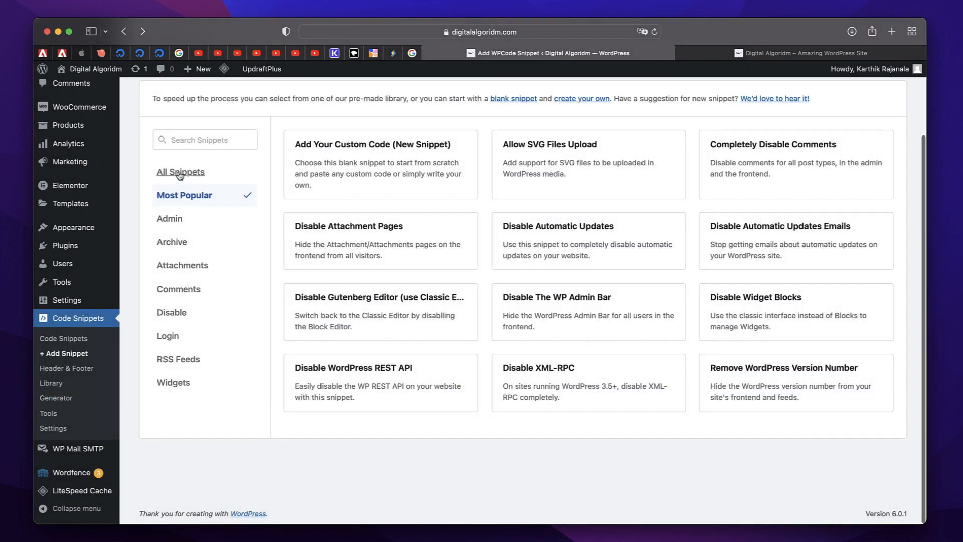
Step: Browse the All Snippets and Most Popular categories, then filter to Admin
{"action": "left_click", "coordinate": [180, 172]}
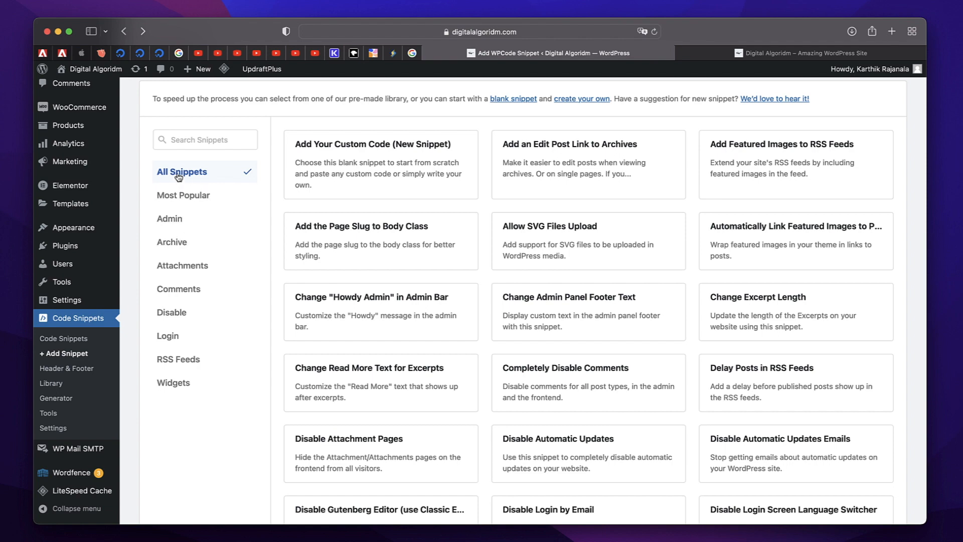
{"action": "left_click", "coordinate": [183, 195]}
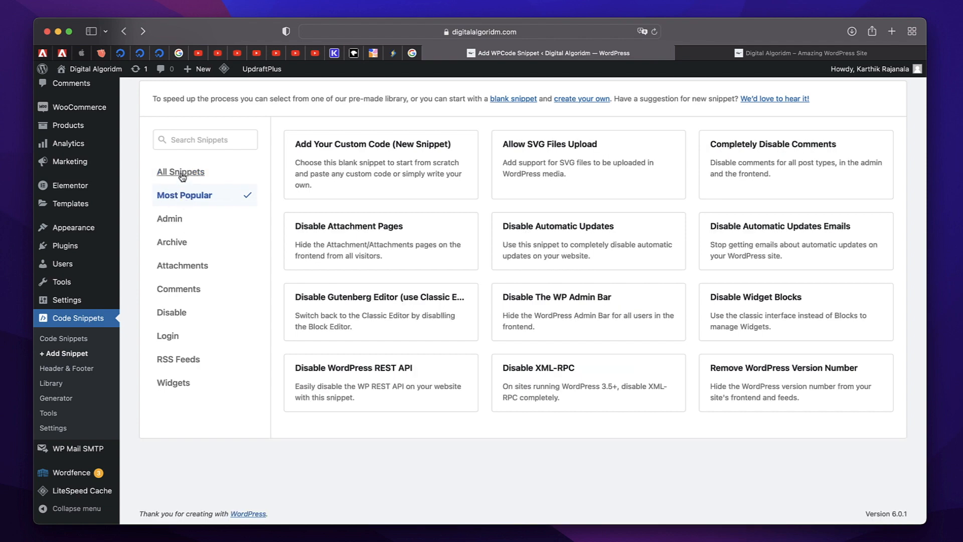
{"action": "left_click", "coordinate": [170, 219]}
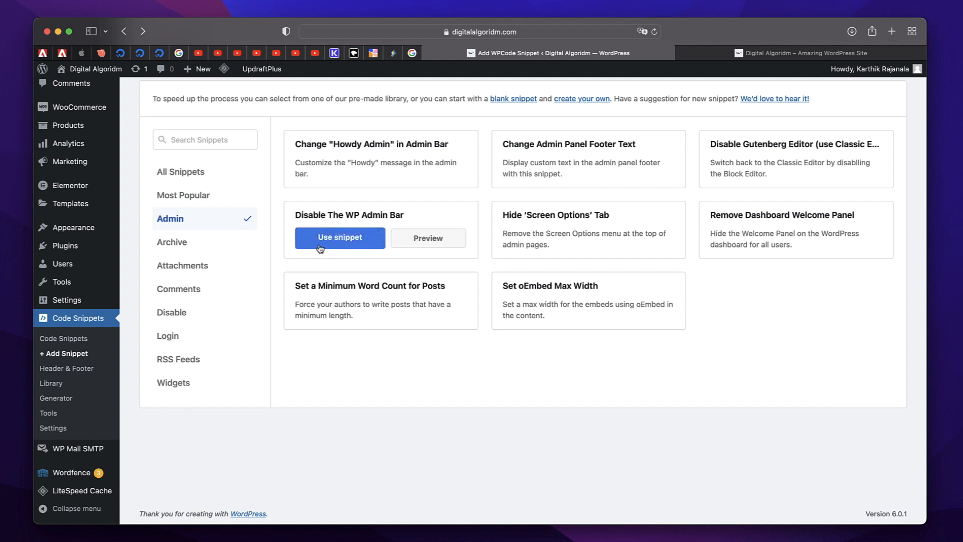
Step: Use the 'Disable The WP Admin Bar' snippet, set it Active, and Update
{"action": "left_click", "coordinate": [339, 238]}
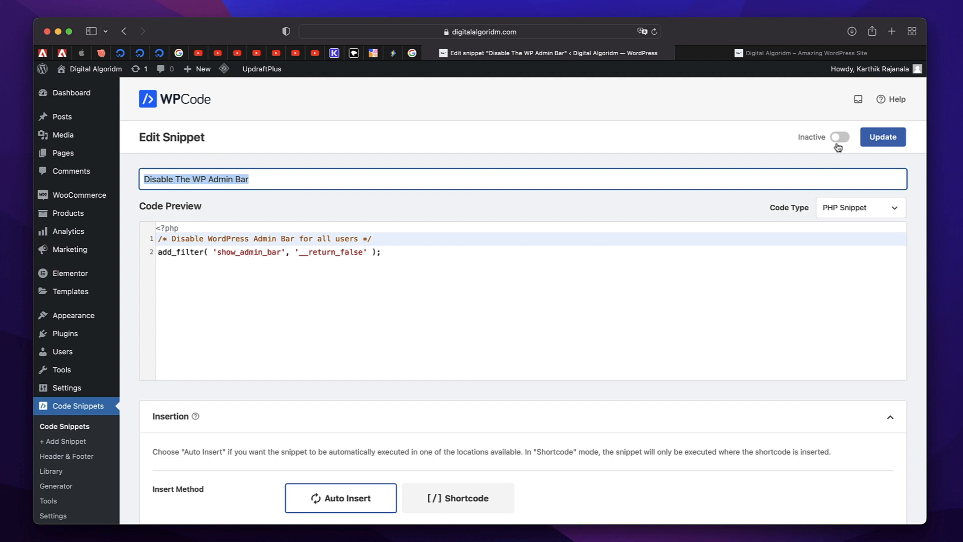
{"action": "mouse_move", "coordinate": [837, 143]}
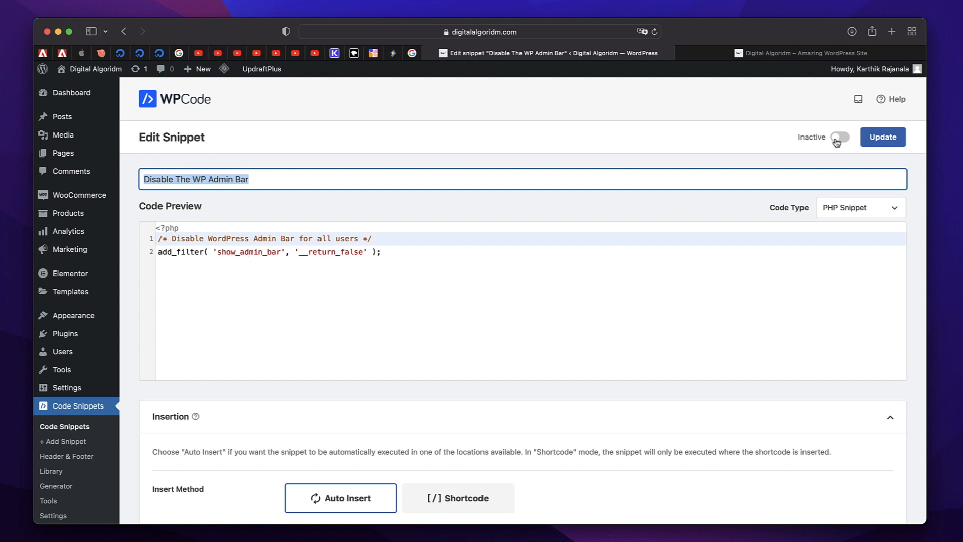
{"action": "left_click", "coordinate": [839, 137]}
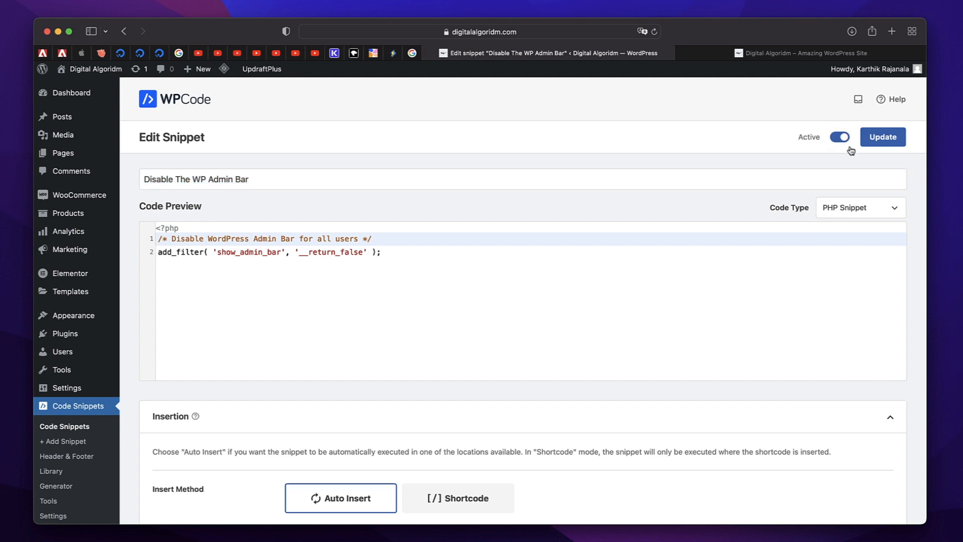
{"action": "left_click", "coordinate": [882, 136]}
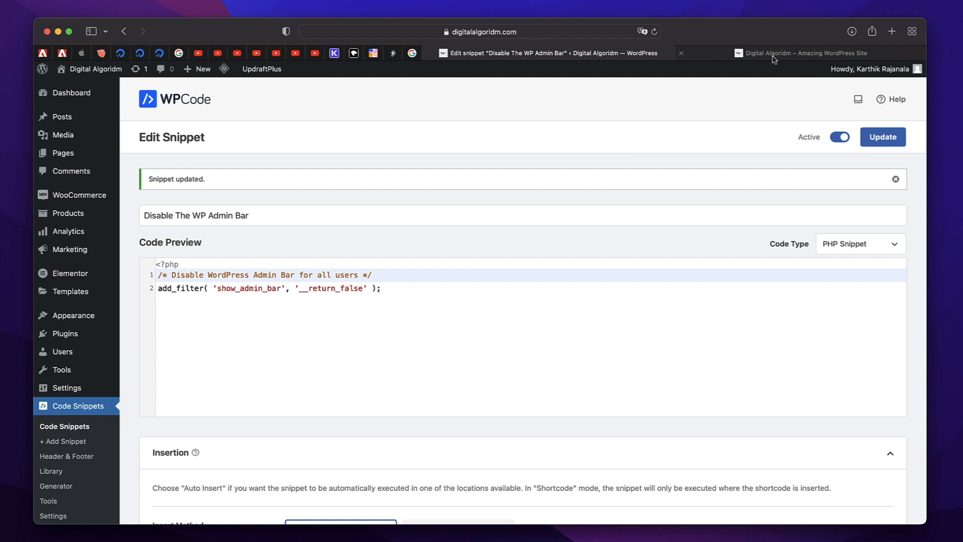
Step: Confirm the front end has no admin bar, then return to all Code Snippets
{"action": "left_click", "coordinate": [802, 53]}
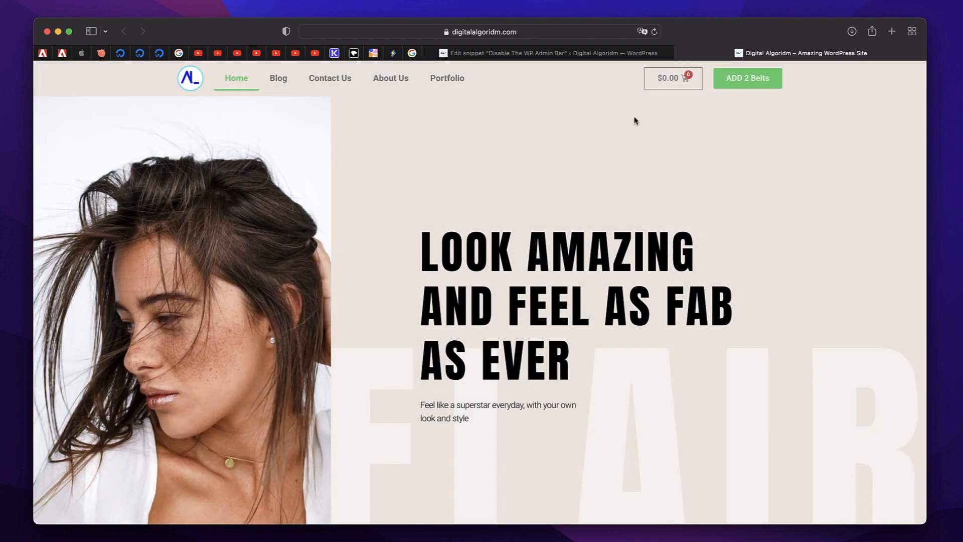
{"action": "left_click", "coordinate": [547, 53]}
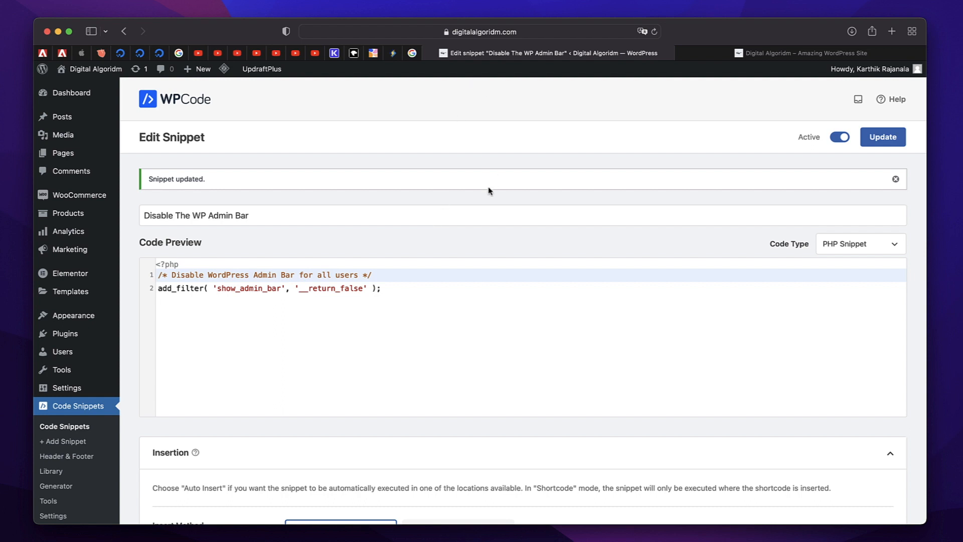
{"action": "scroll", "scroll_direction": "down", "scroll_amount": 3}
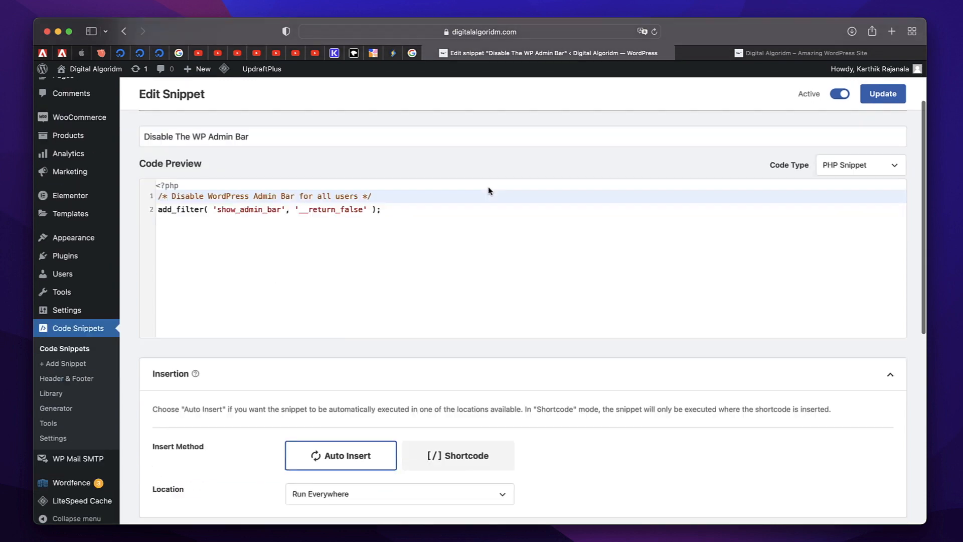
{"action": "left_click", "coordinate": [883, 93]}
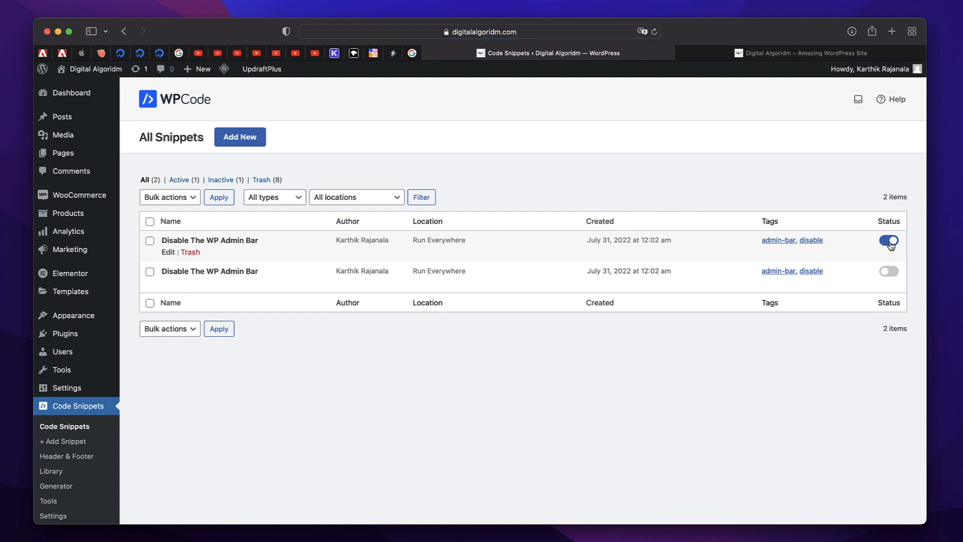
Step: Trash the inactive duplicate snippet and toggle the remaining one off and on
{"action": "left_click", "coordinate": [190, 252]}
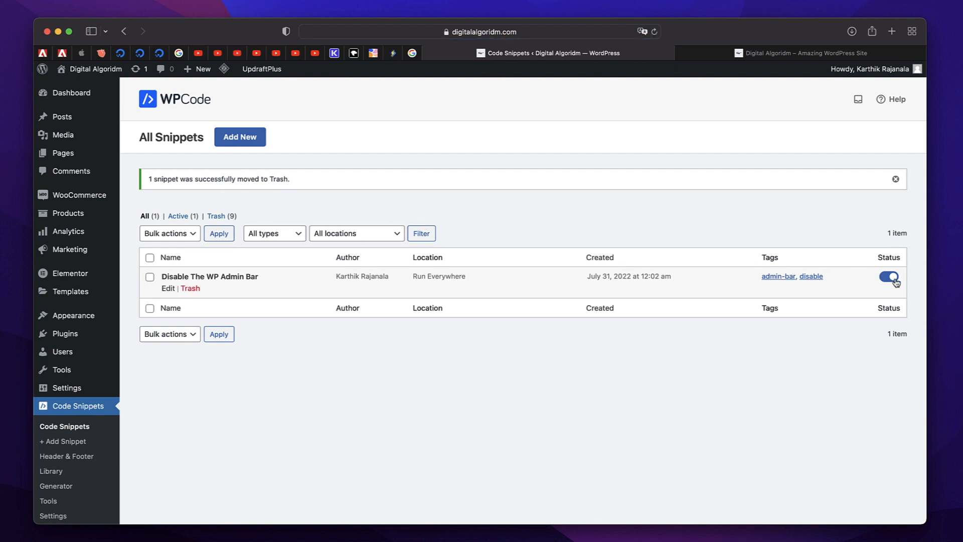
{"action": "left_click", "coordinate": [889, 277]}
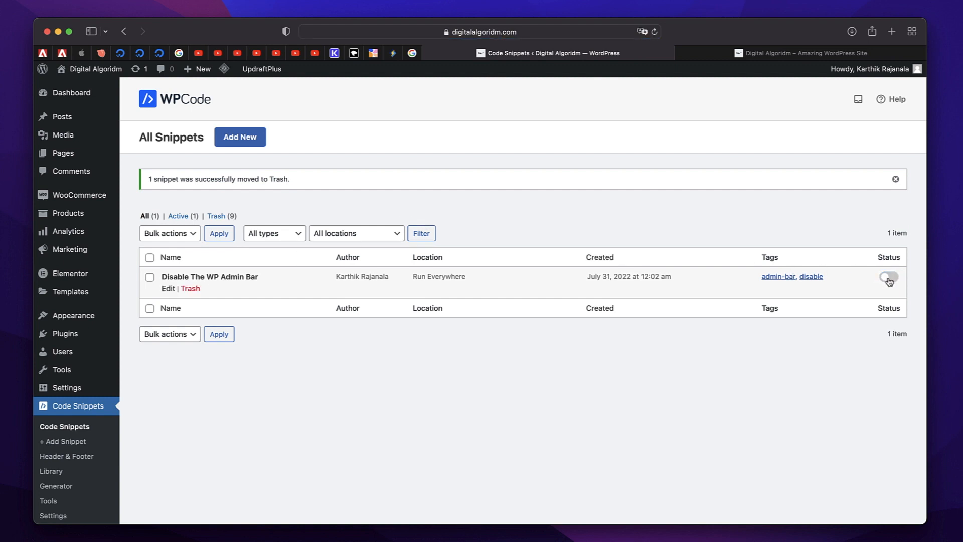
{"action": "left_click", "coordinate": [804, 53]}
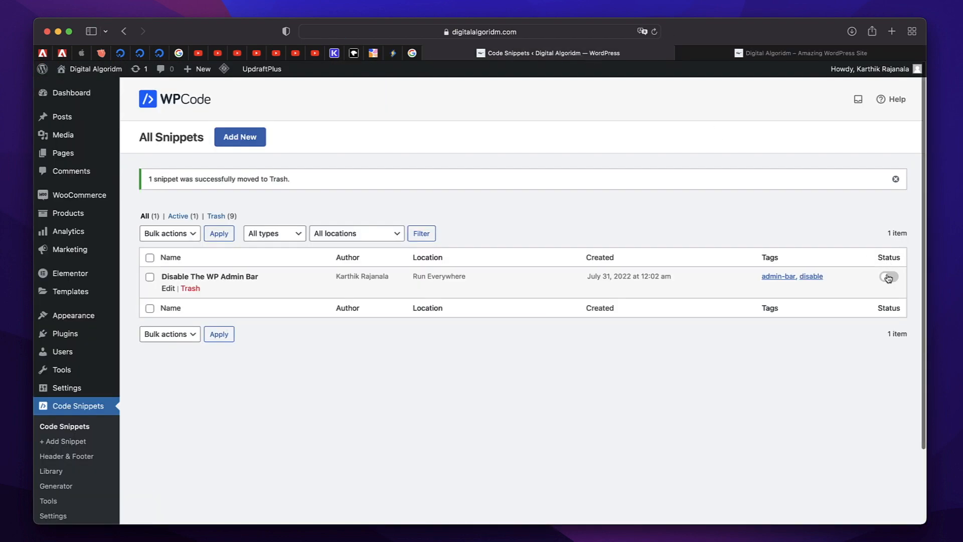
{"action": "left_click", "coordinate": [888, 276]}
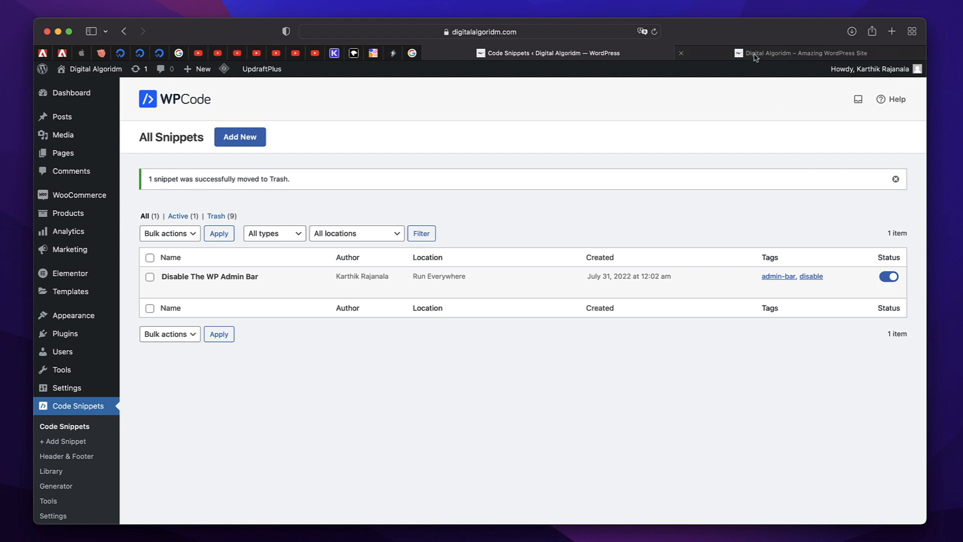
Step: Recheck the front page for the missing admin bar, then return to the snippets list
{"action": "left_click", "coordinate": [804, 53]}
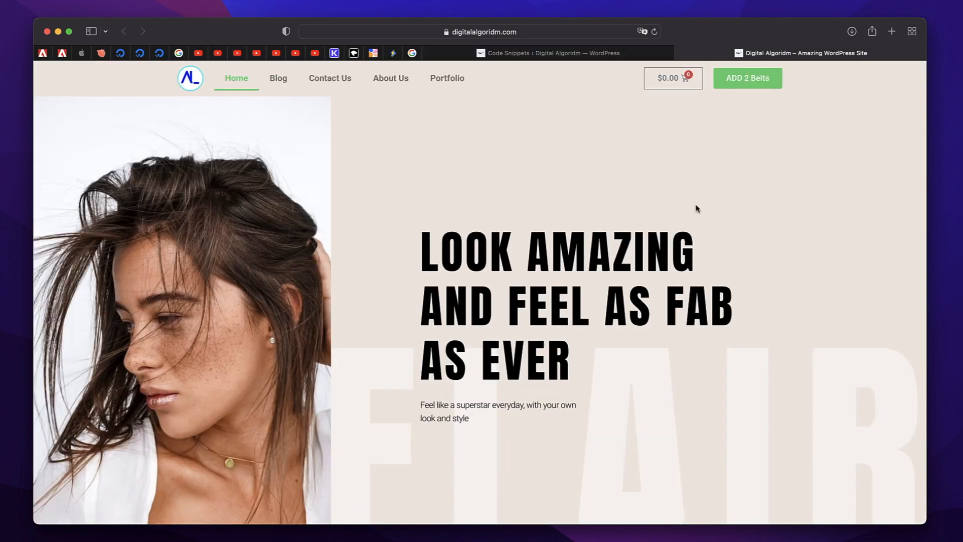
{"action": "mouse_move", "coordinate": [596, 57]}
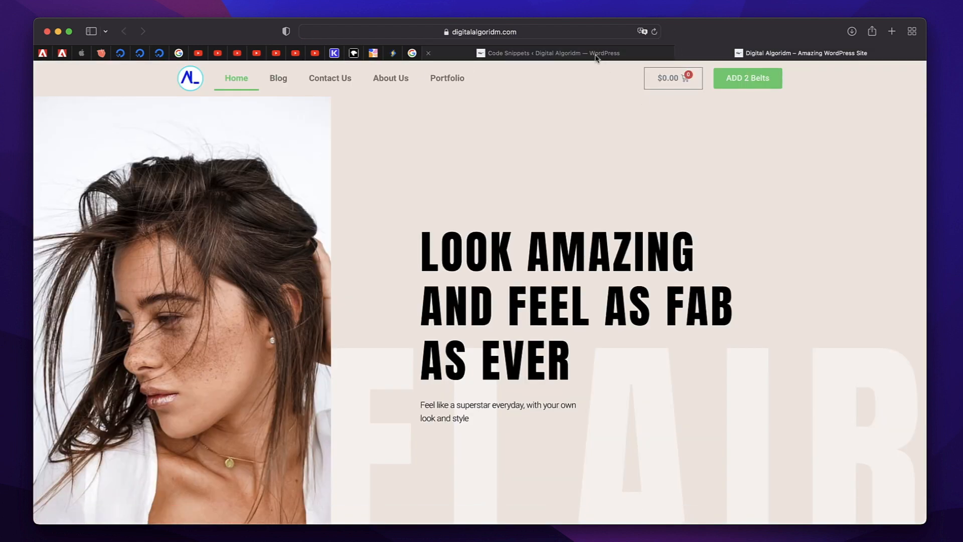
{"action": "left_click", "coordinate": [547, 53]}
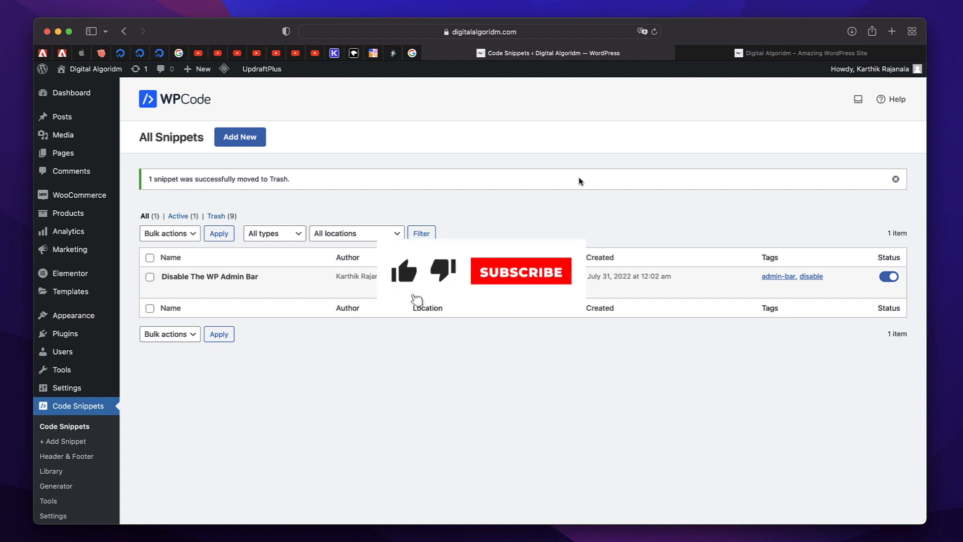
{"action": "left_click", "coordinate": [520, 271]}
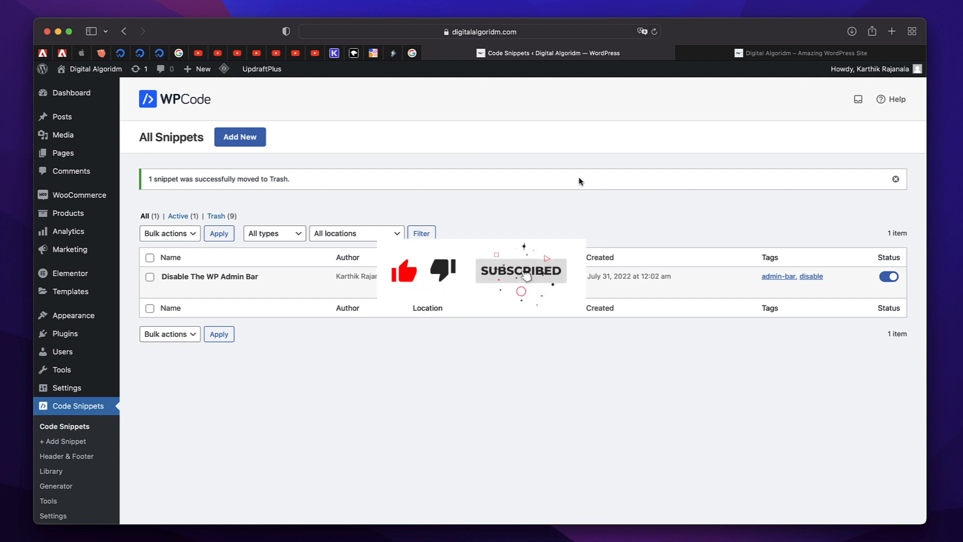